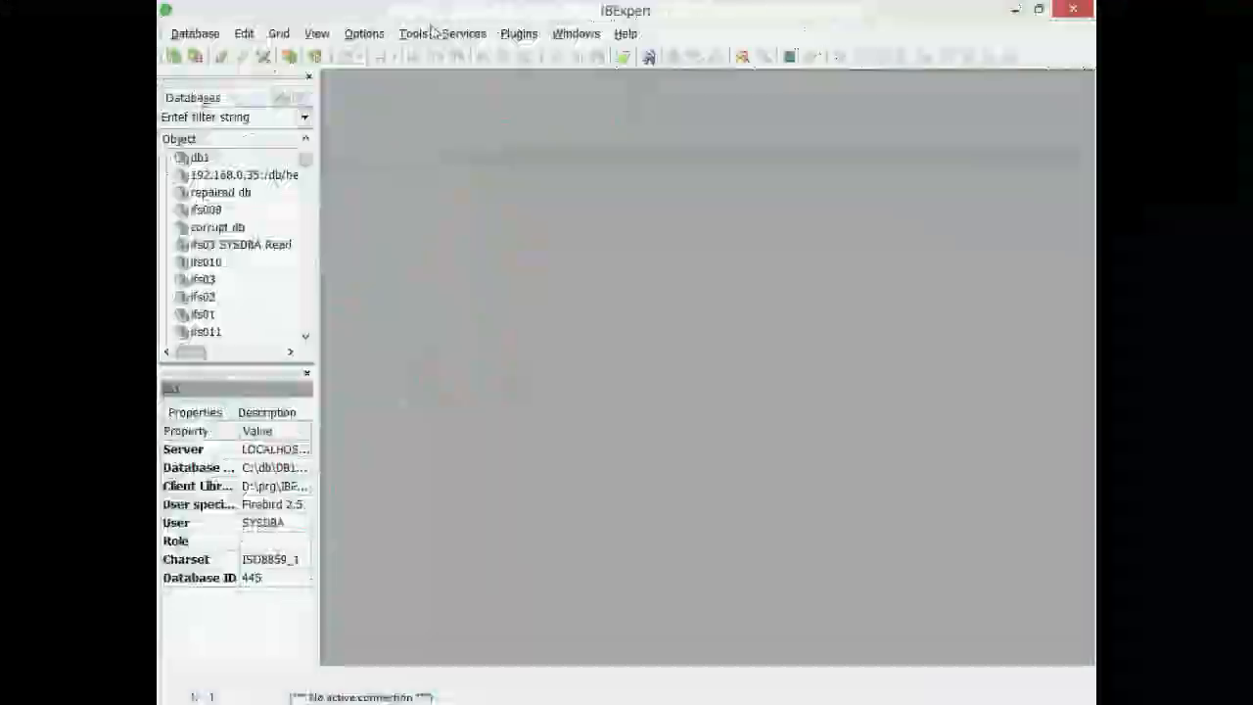
Show the Services menu listing the database tools, including Benchmark
click(462, 31)
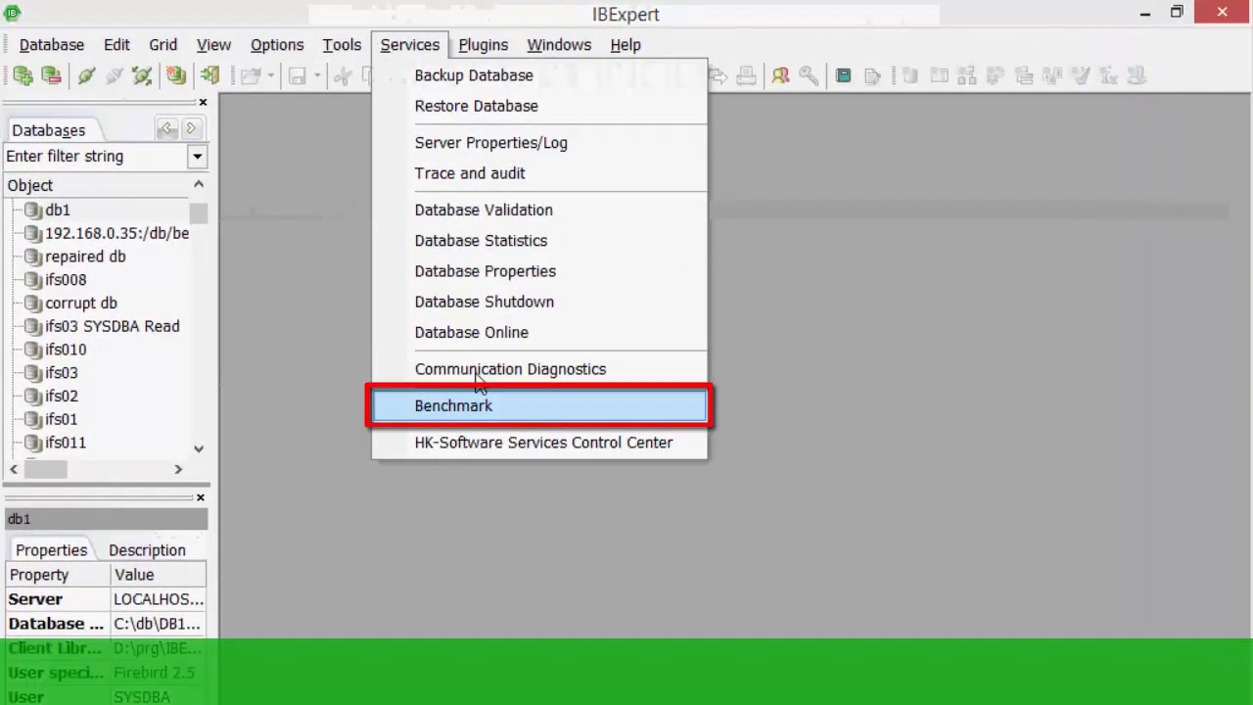
click(455, 406)
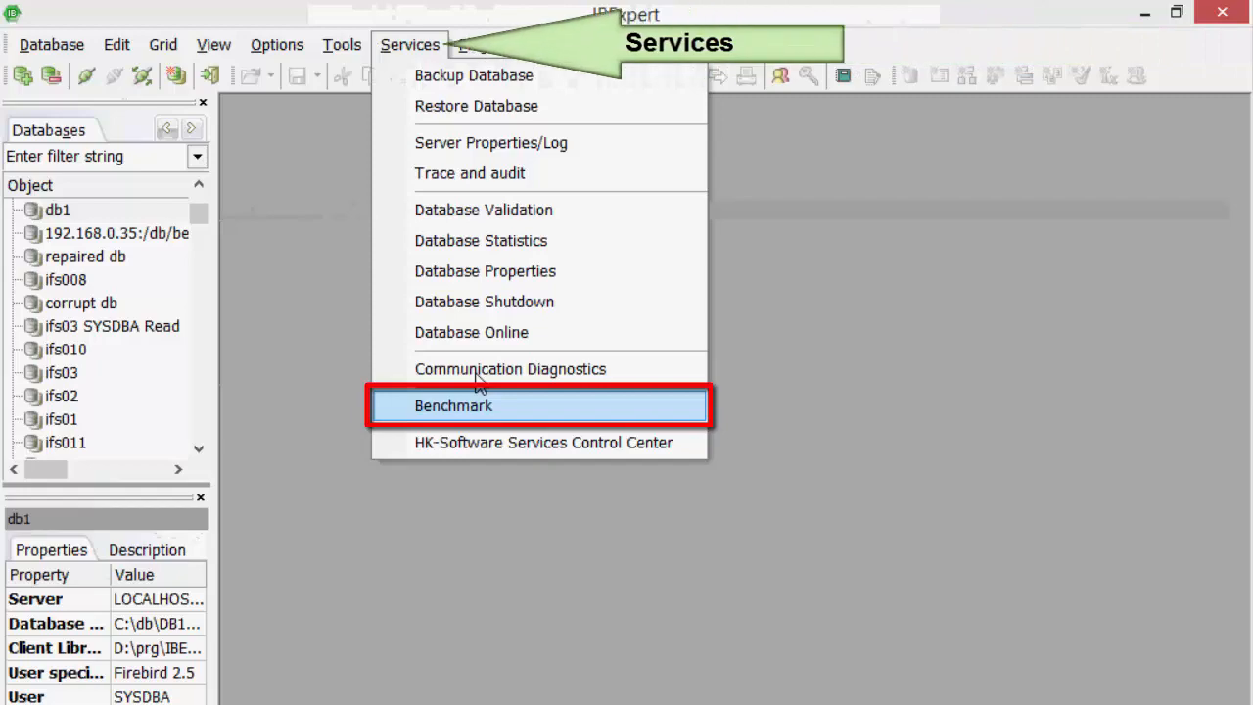
Bring up the IBExpert Benchmark dialog with its connection string and SYSDBA login
click(454, 406)
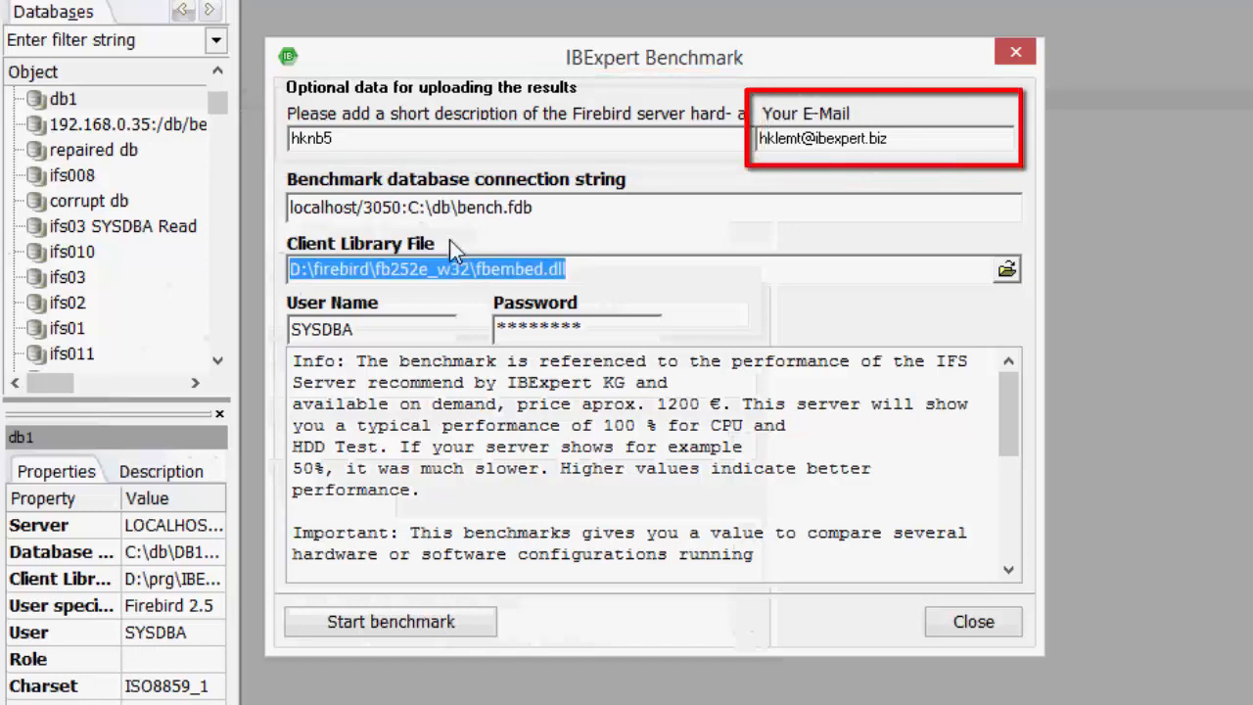
mouse_move(527, 286)
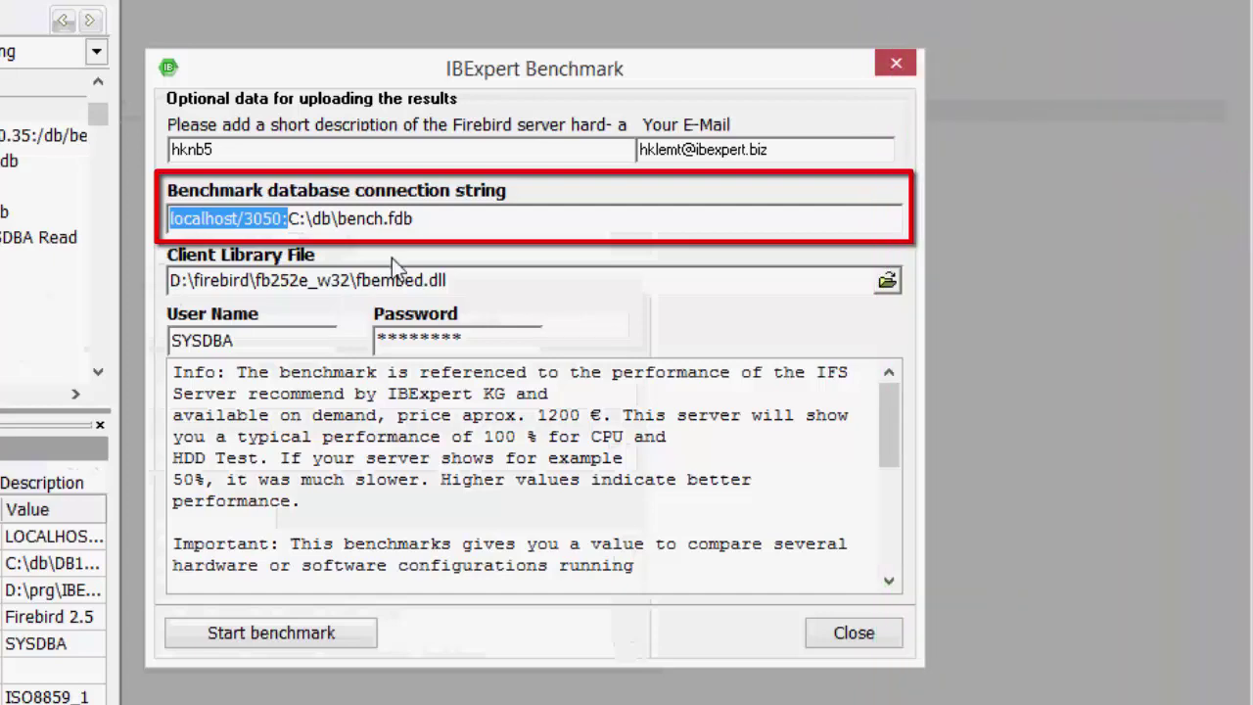
Run the benchmark, accepting the test-database warning, to get CPU Index 53
click(270, 633)
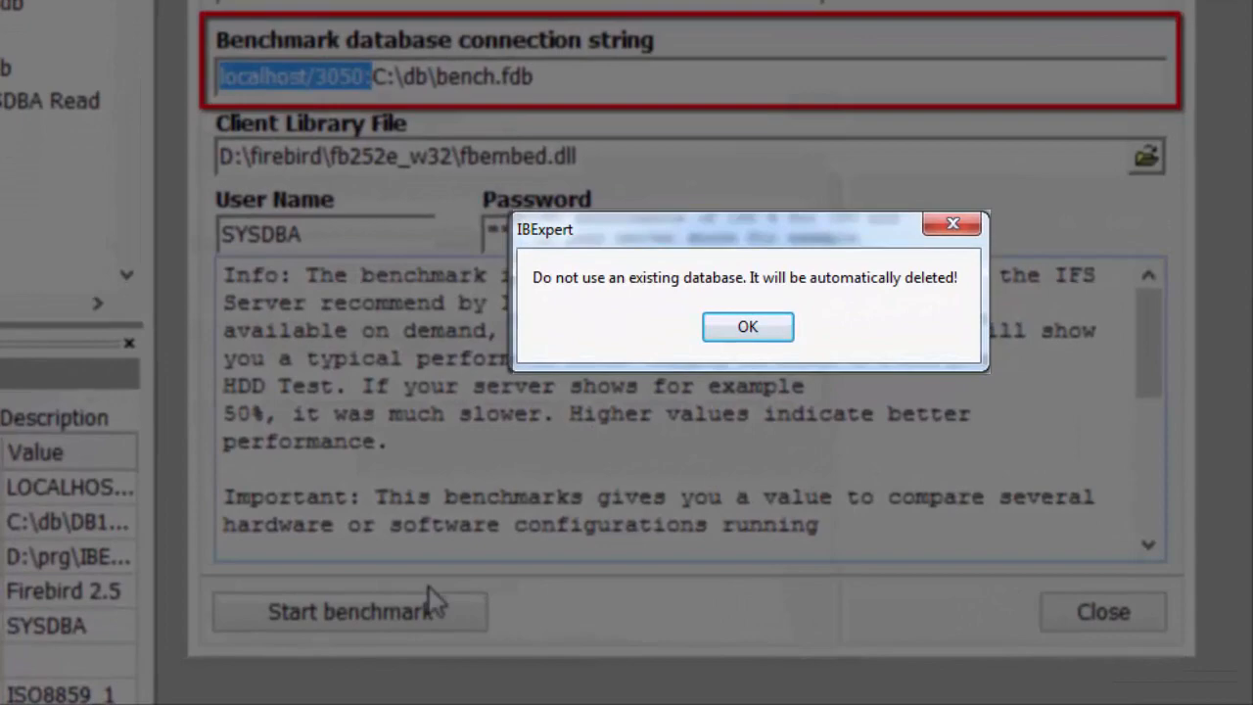
click(748, 325)
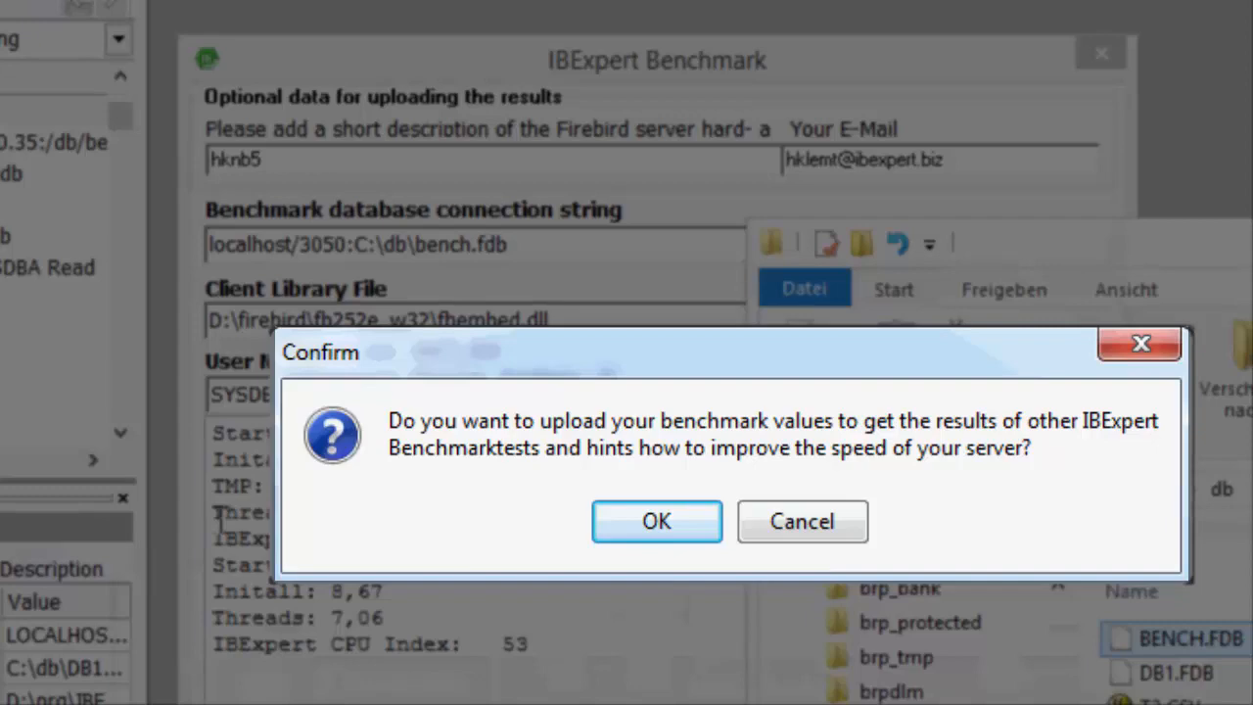
Upload the first results and amend the server description with 'd' for a second run
click(656, 521)
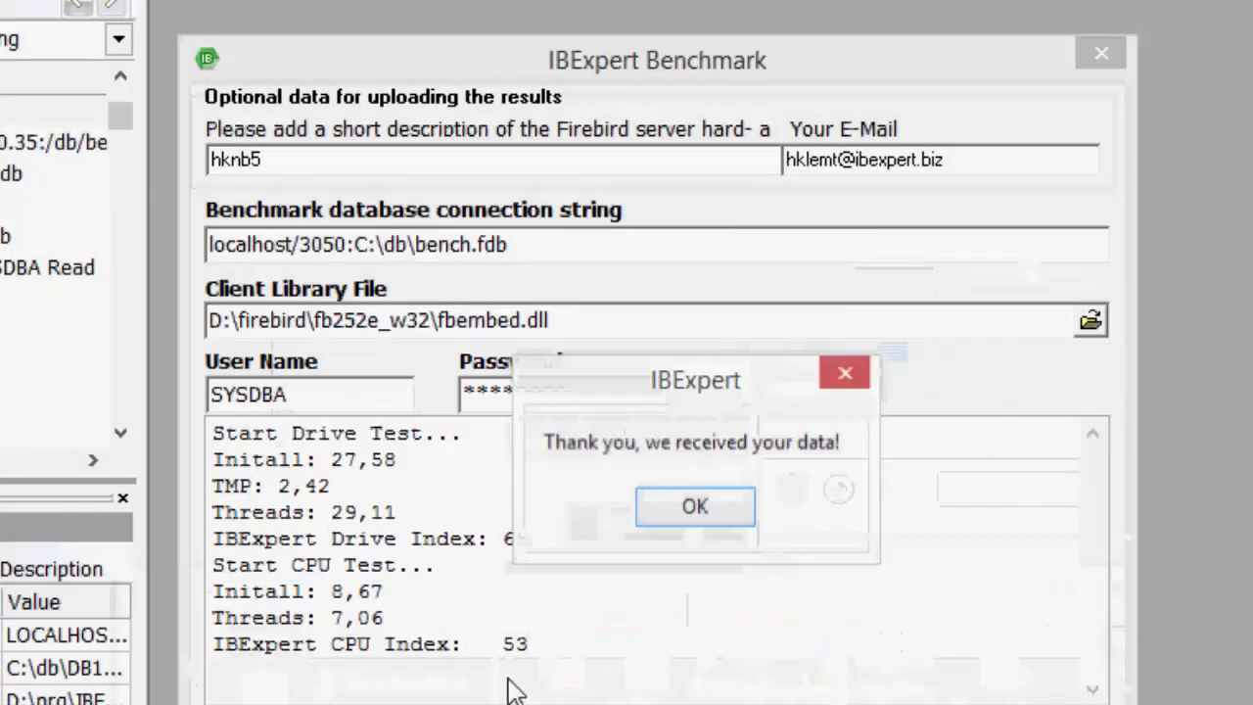
click(693, 505)
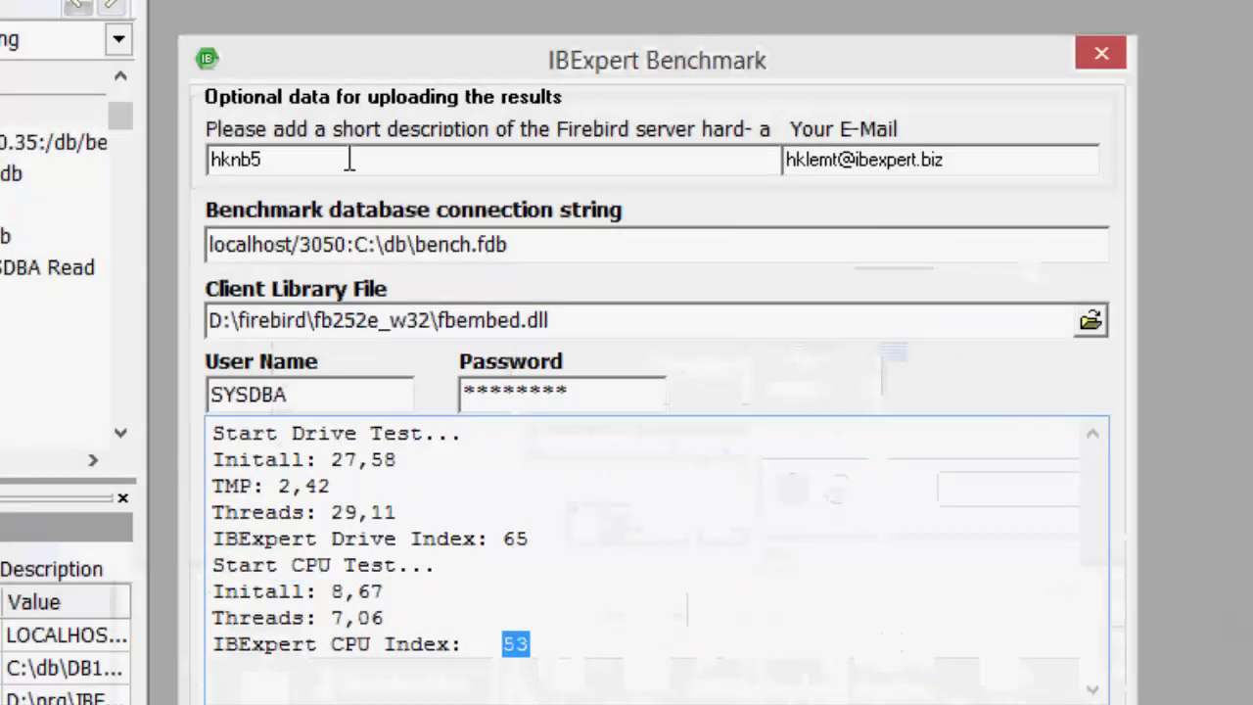
text(d)
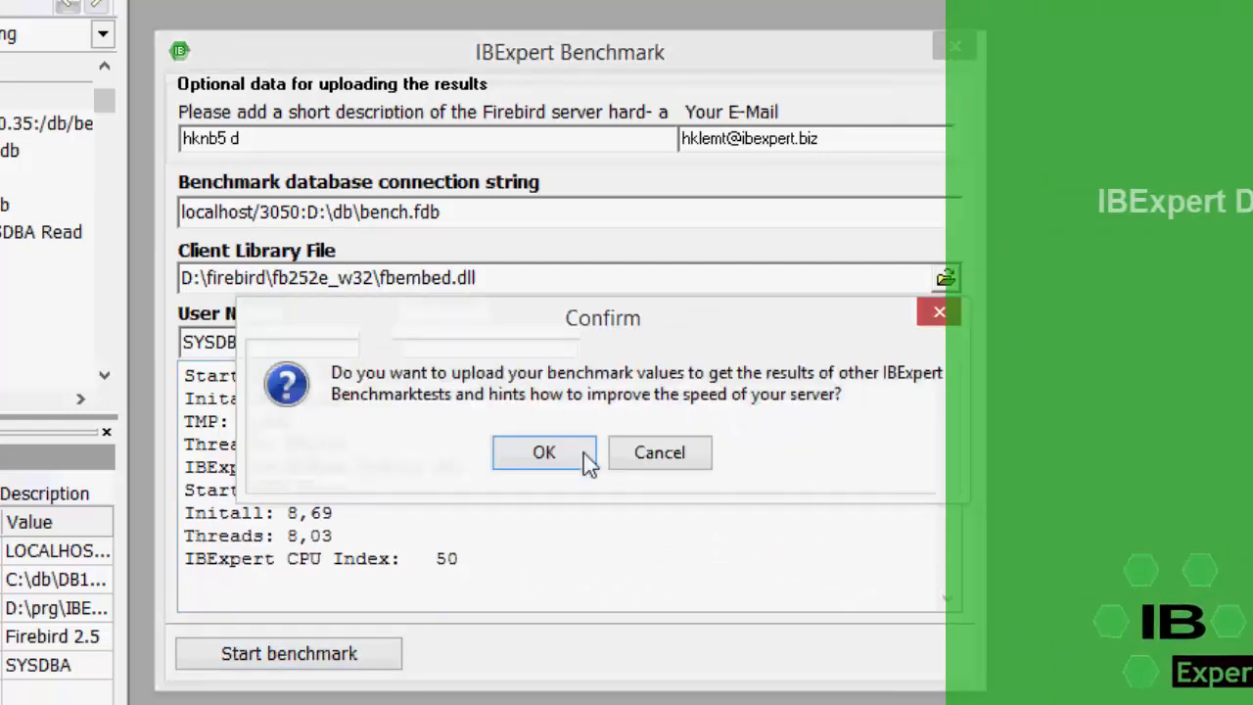
Upload the second run's values and highlight the CPU index 50 result
click(545, 452)
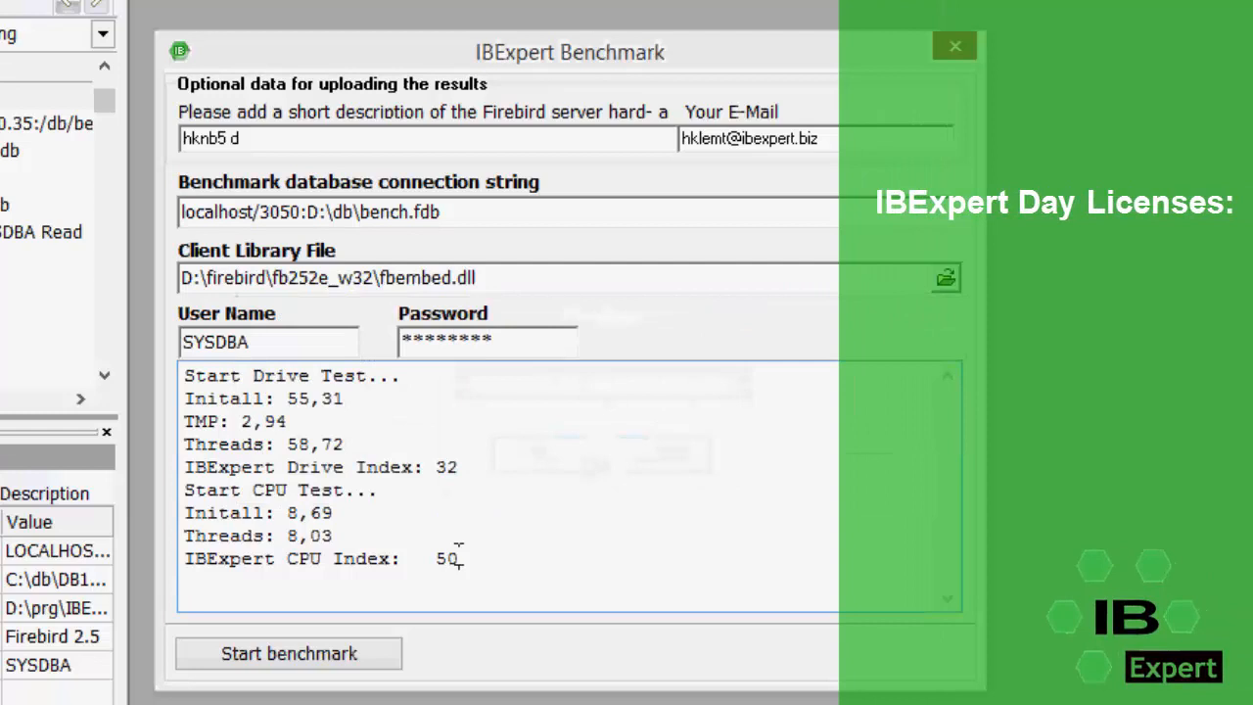
double_click(447, 558)
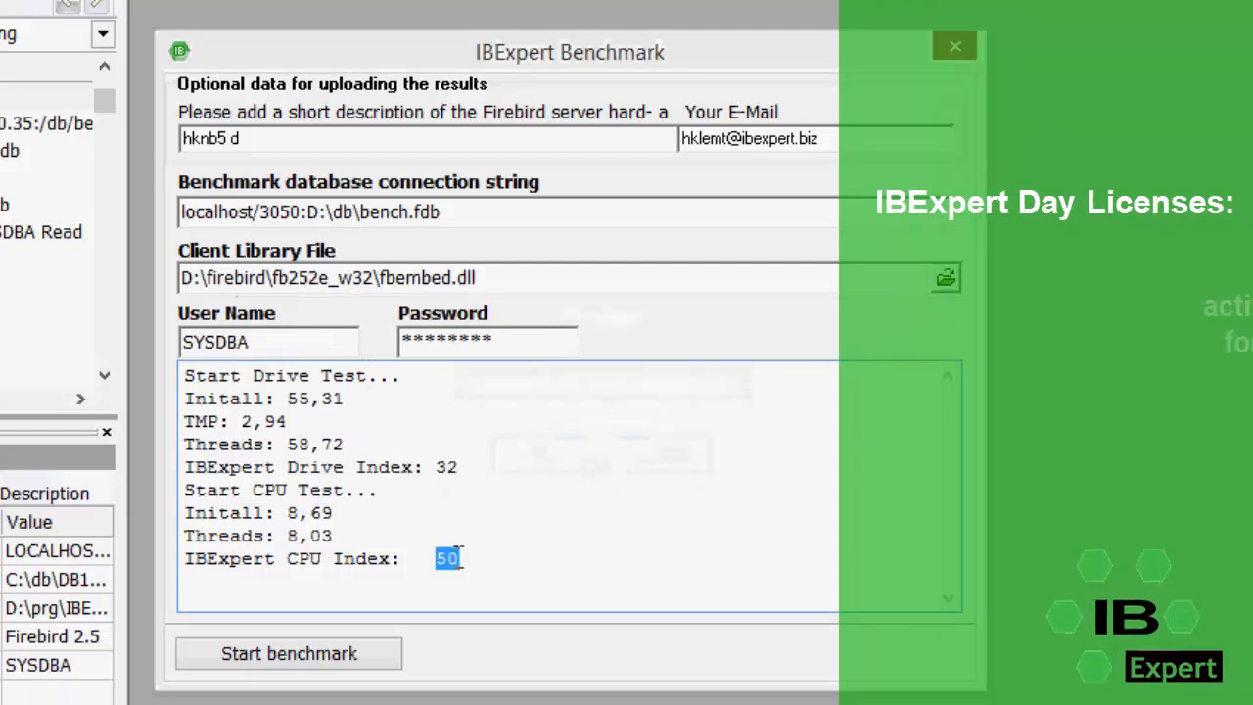